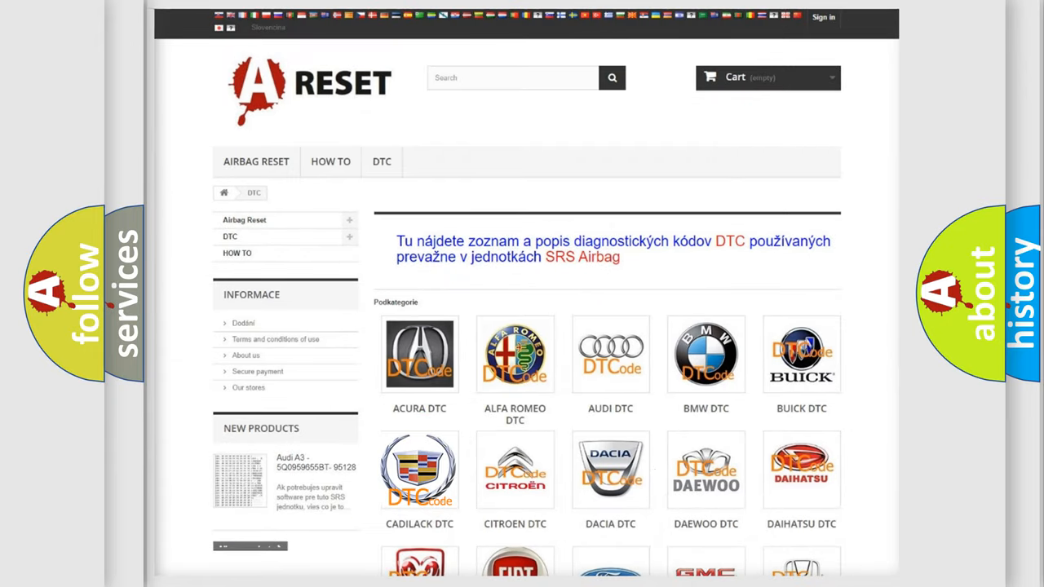
Open the CADILACK DTC tile and scroll down through its airbag diagnostic code list
{"action": "left_click", "coordinate": [419, 468]}
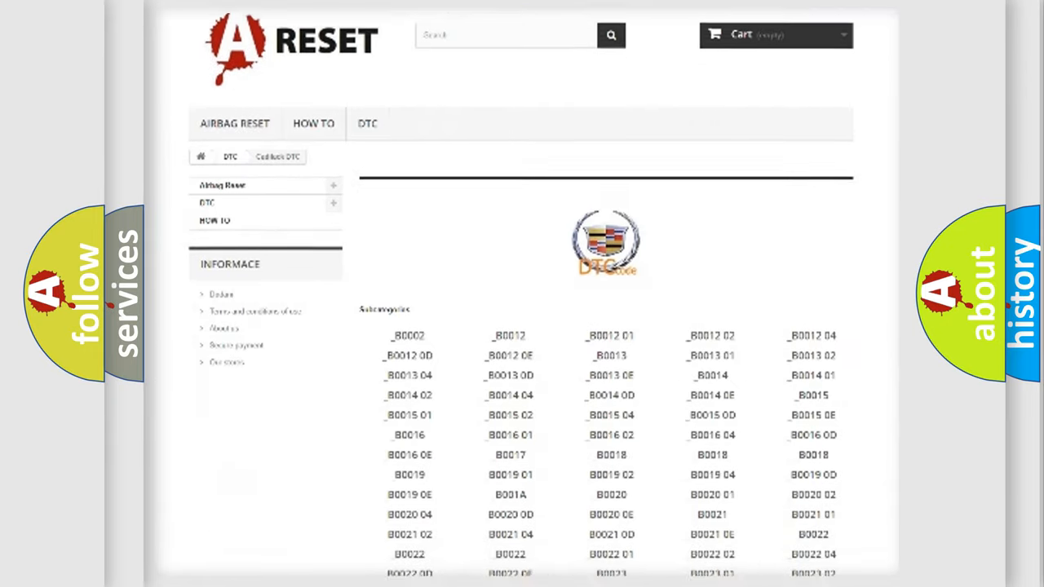
{"action": "scroll", "scroll_direction": "down", "scroll_amount": 3}
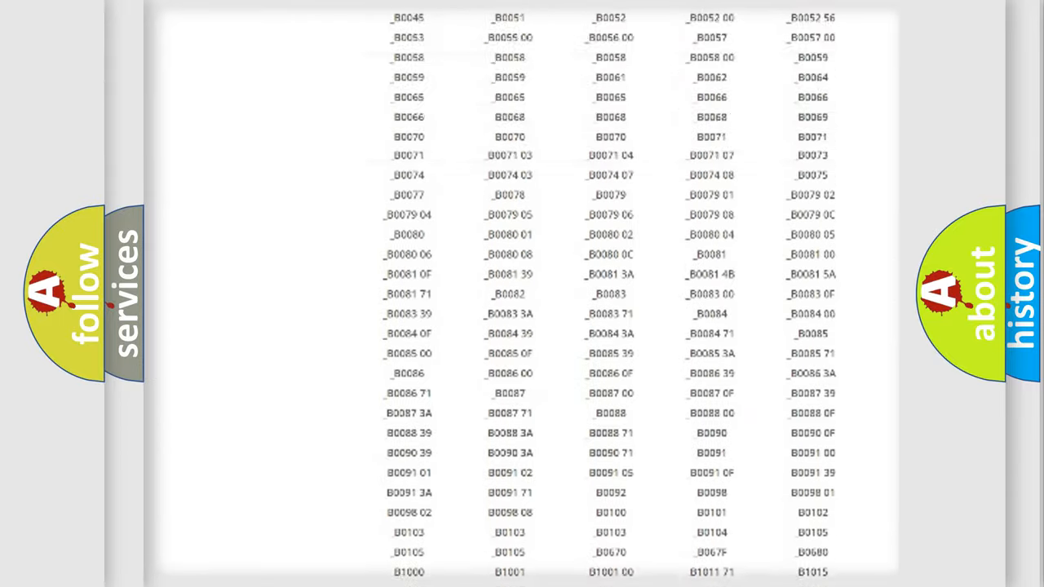